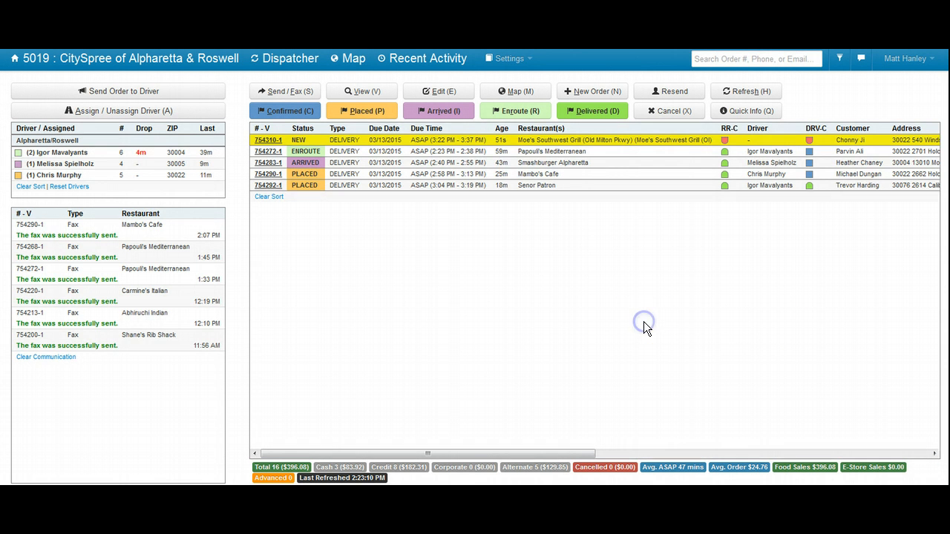
{"action": "mouse_move", "coordinate": [631, 327]}
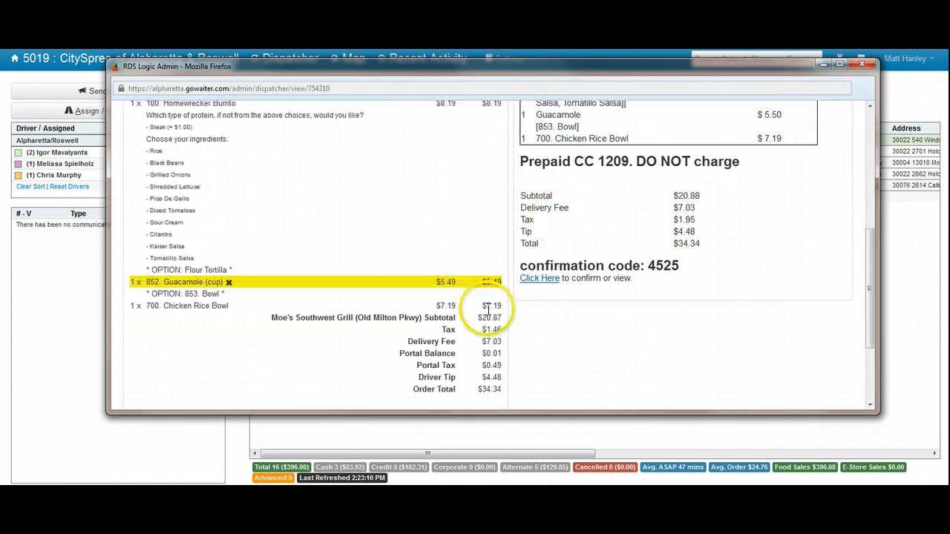
- Scroll order #754310 down to the highlighted Guacamole (cup) line
{"action": "scroll", "scroll_direction": "down", "scroll_amount": 3}
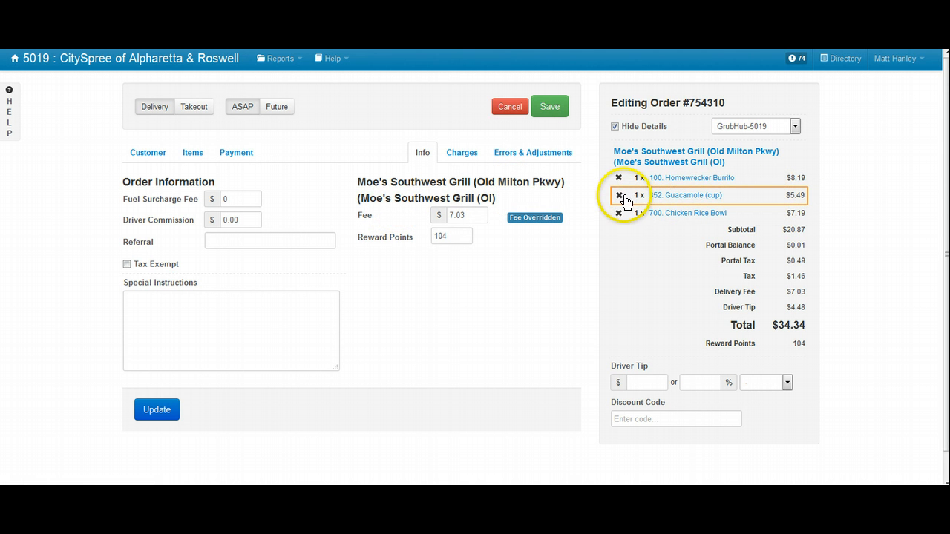
- Swap 852 Guacamole (cup) for 853 Guacamole (bowl) from the restaurant menu, then save
{"action": "left_click", "coordinate": [618, 195]}
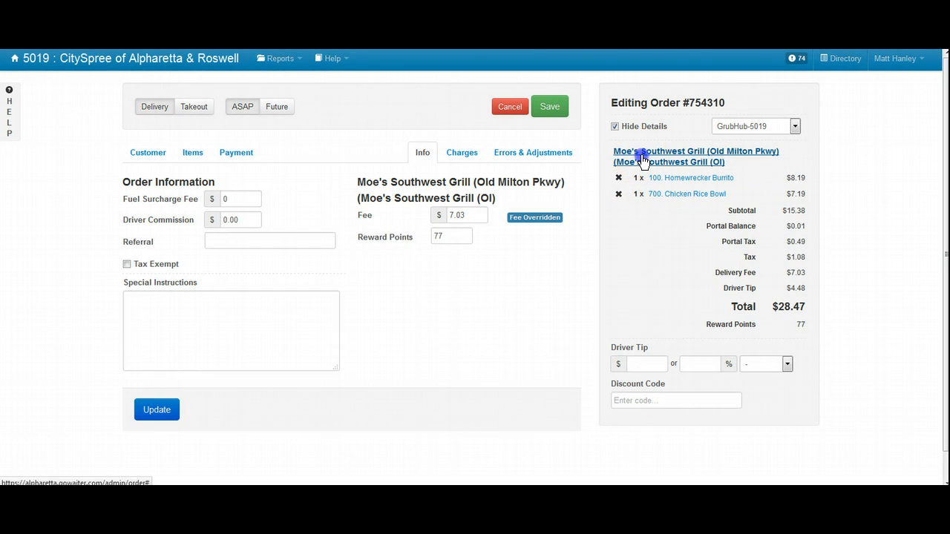
{"action": "left_click", "coordinate": [193, 152]}
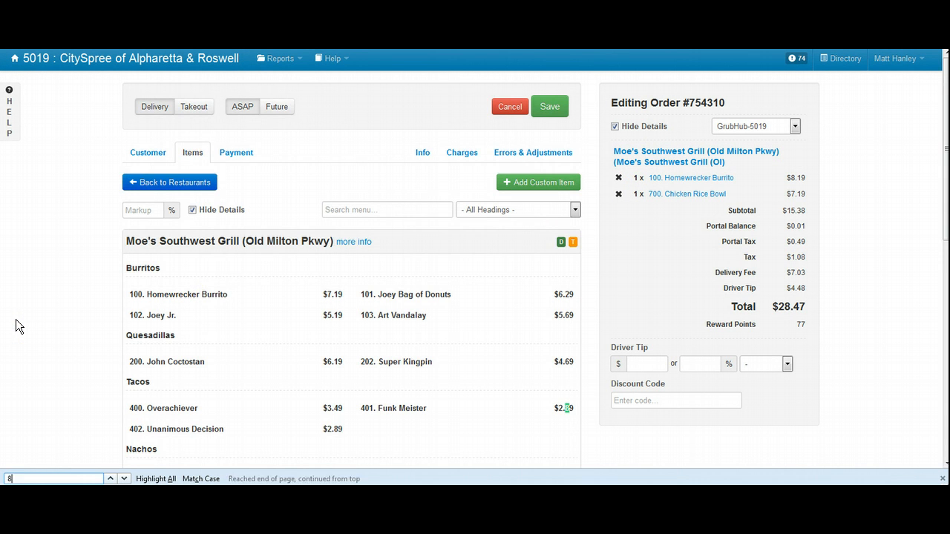
{"action": "type", "text": "53"}
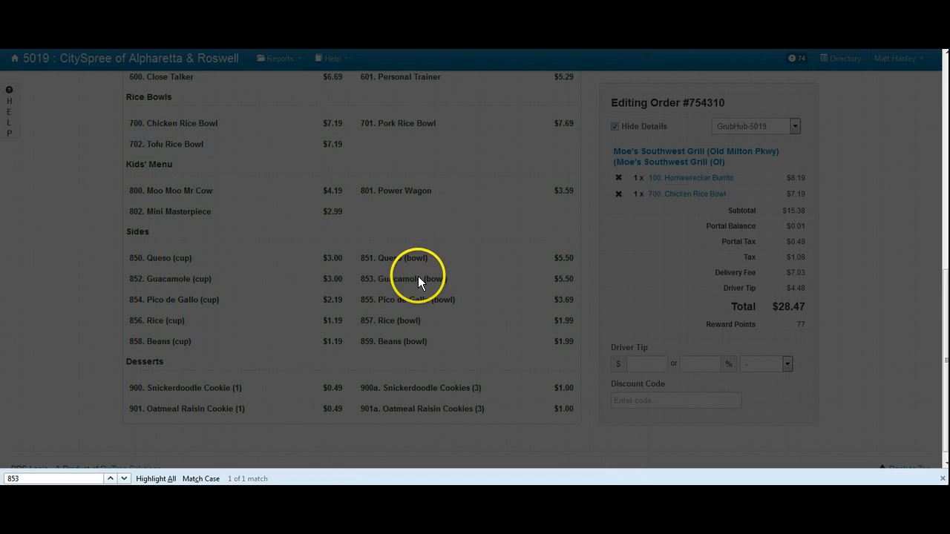
{"action": "left_click", "coordinate": [404, 278]}
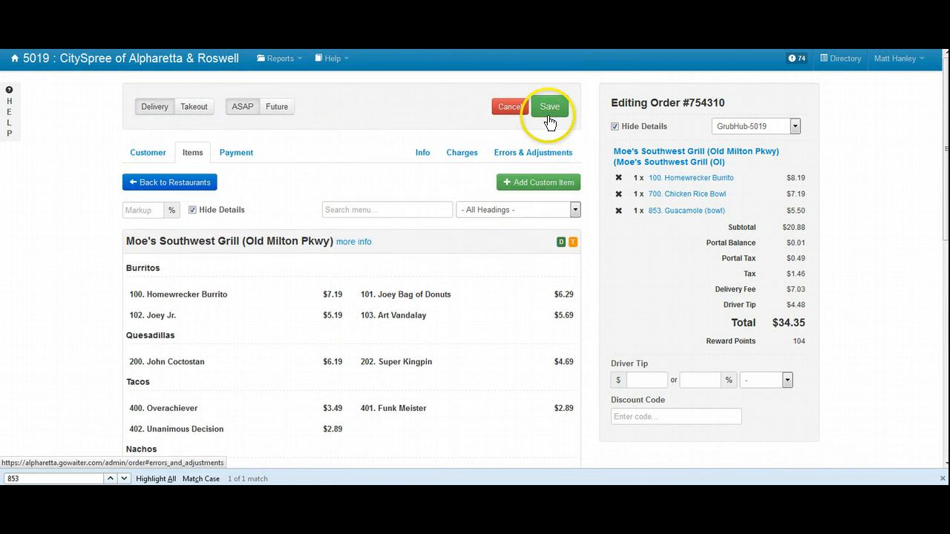
{"action": "left_click", "coordinate": [549, 106]}
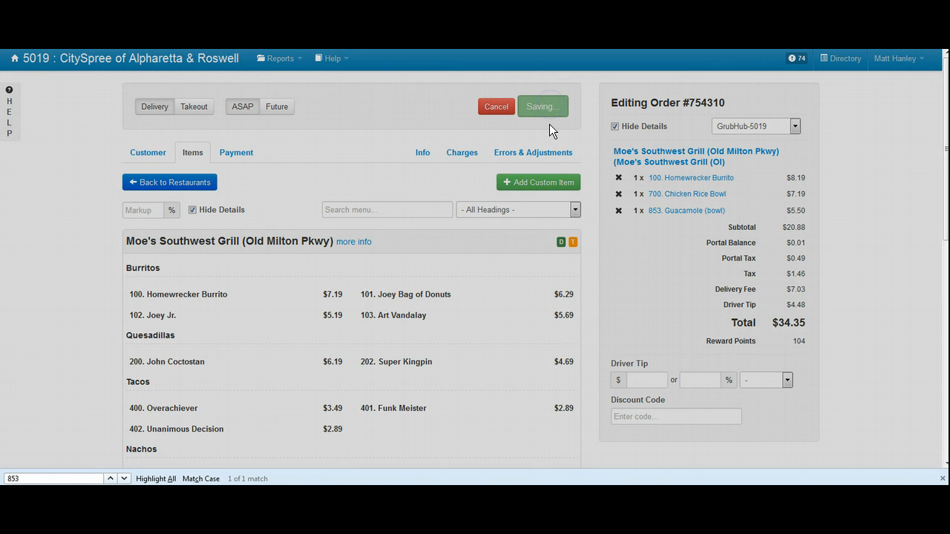
{"action": "left_click", "coordinate": [543, 106]}
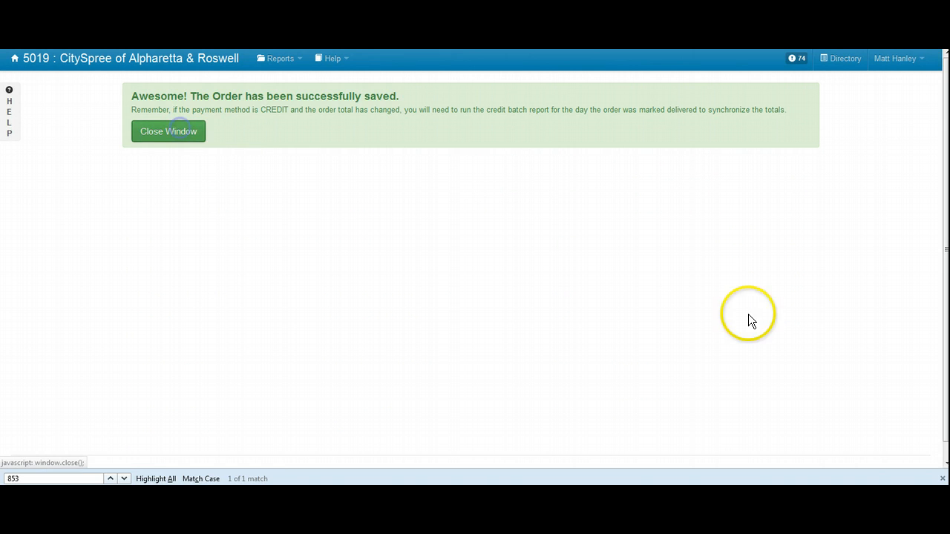
- Dismiss the saved-order confirmation and open the GoWaiter 'NEEDS REVIEW' email via Gmail Watcher
{"action": "left_click", "coordinate": [168, 131]}
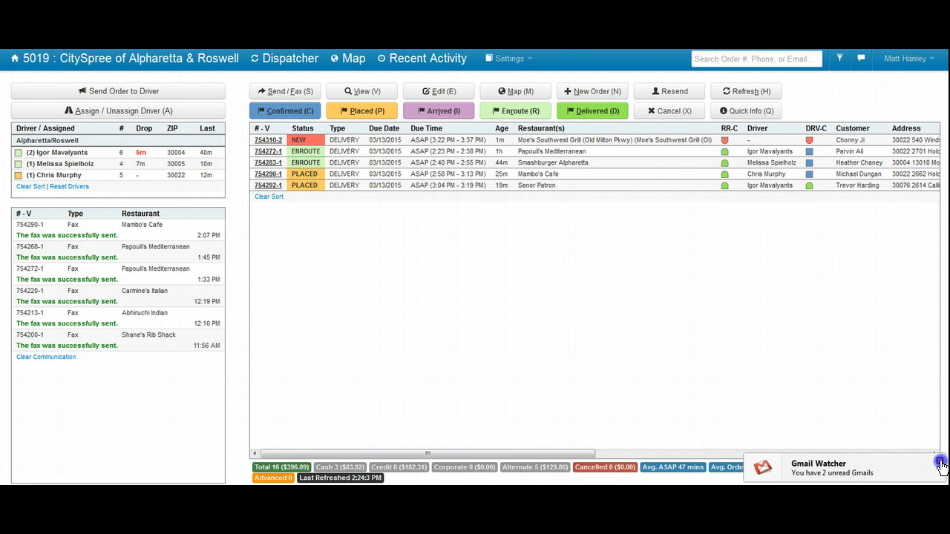
{"action": "left_click", "coordinate": [940, 462]}
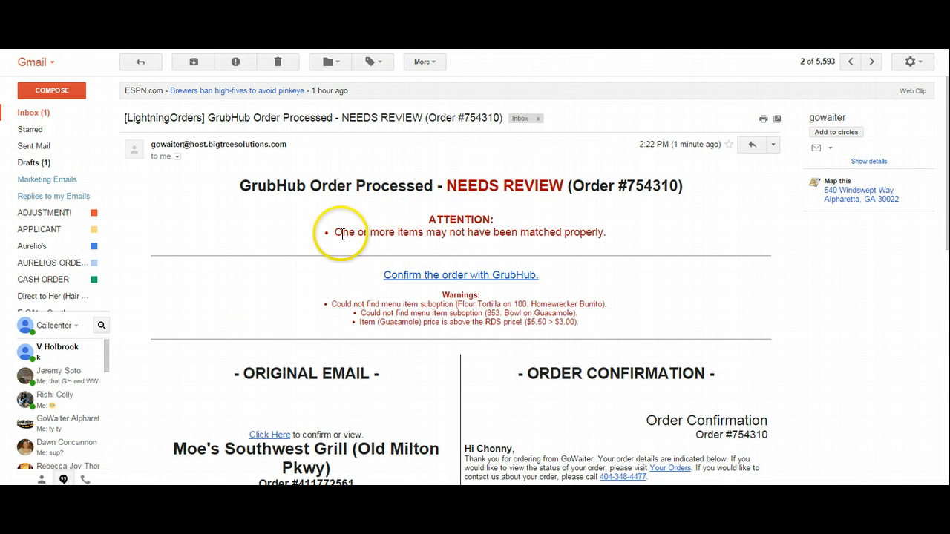
{"action": "scroll", "scroll_direction": "down", "scroll_amount": 3}
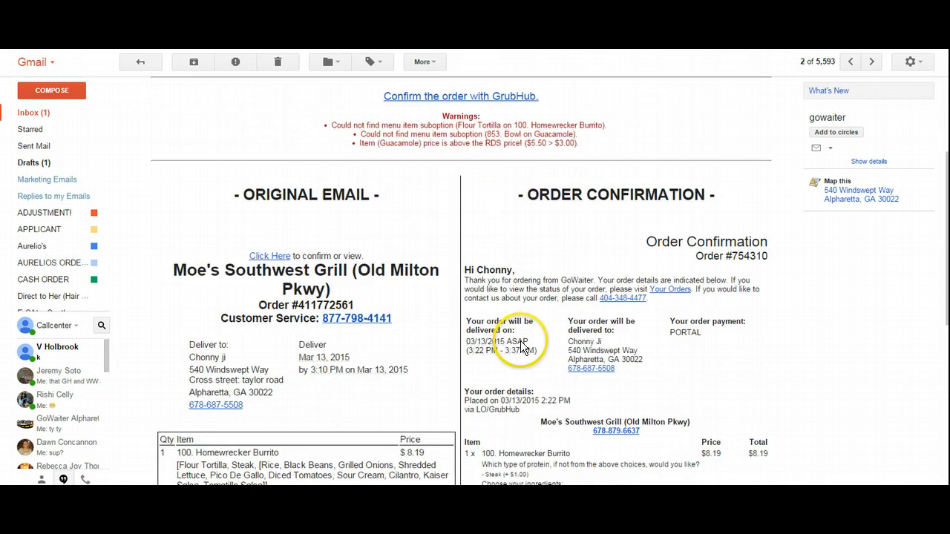
{"action": "scroll", "scroll_direction": "down", "scroll_amount": 3}
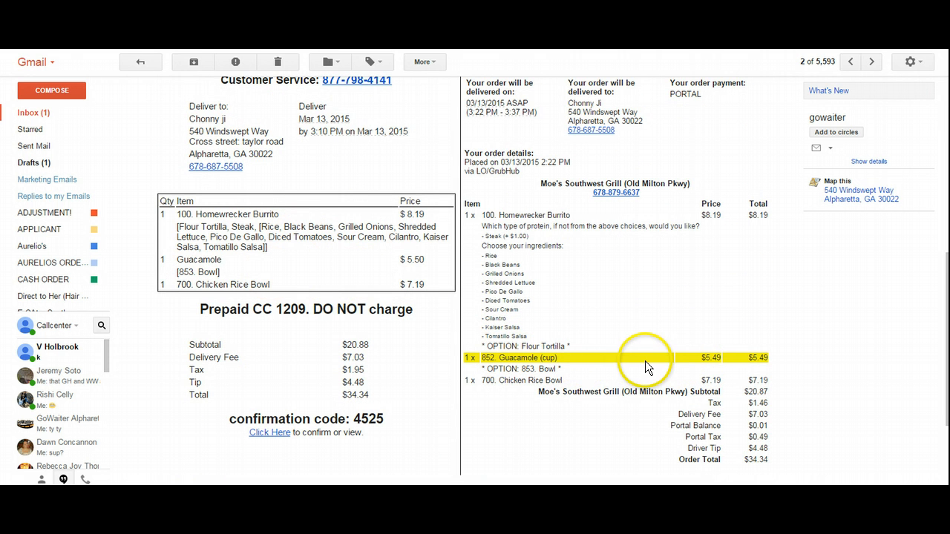
{"action": "mouse_move", "coordinate": [579, 341]}
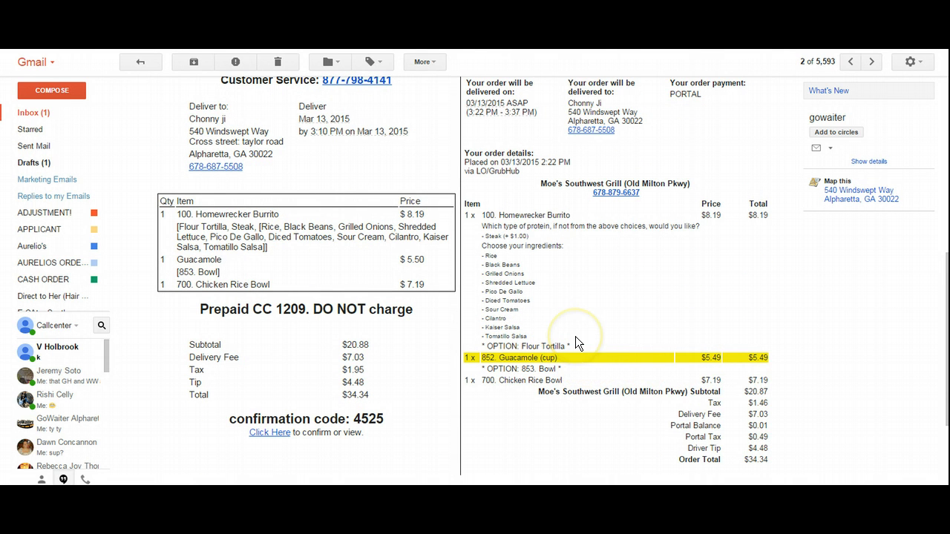
{"action": "mouse_move", "coordinate": [573, 319]}
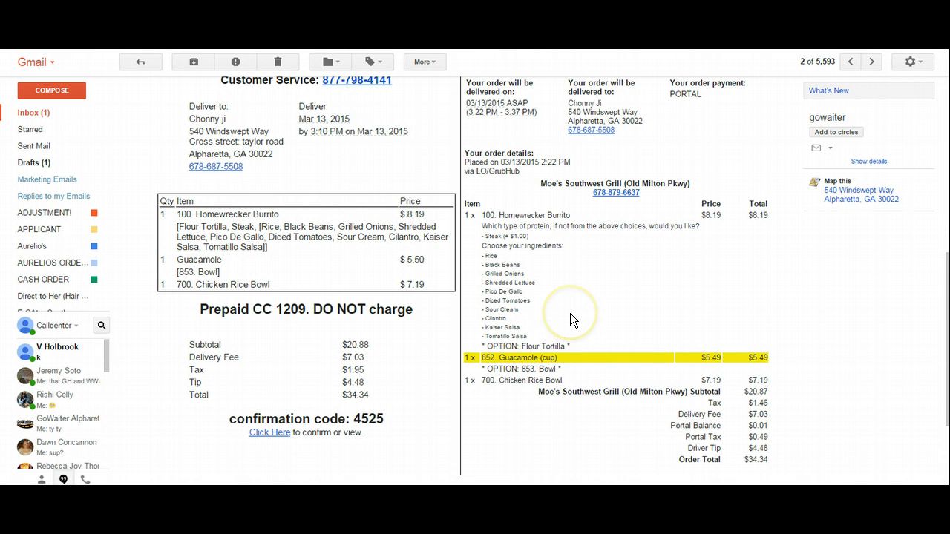
{"action": "mouse_move", "coordinate": [479, 364]}
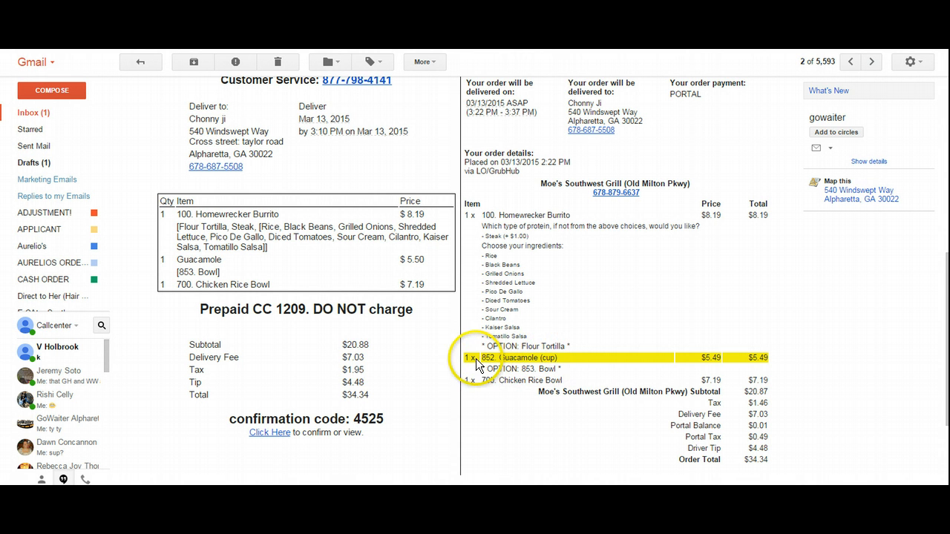
{"action": "mouse_move", "coordinate": [570, 370]}
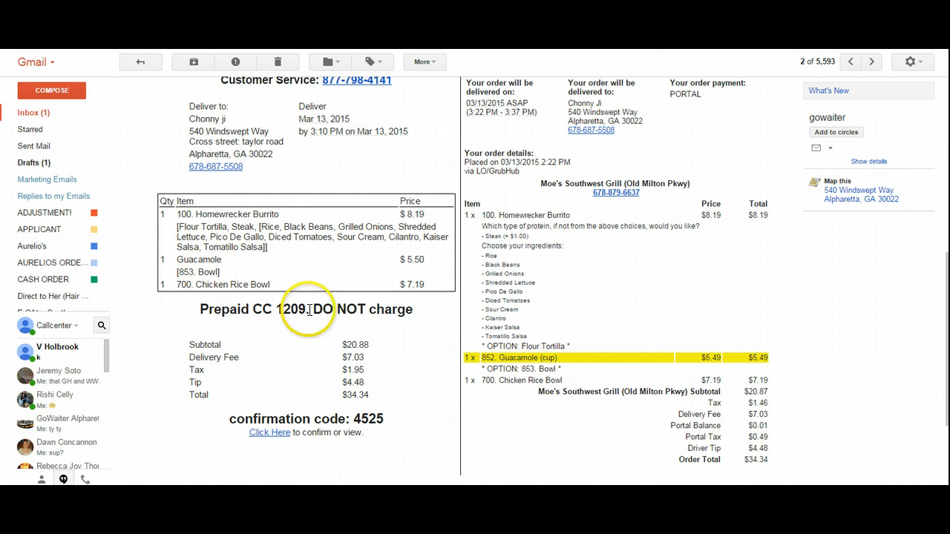
{"action": "mouse_move", "coordinate": [779, 368]}
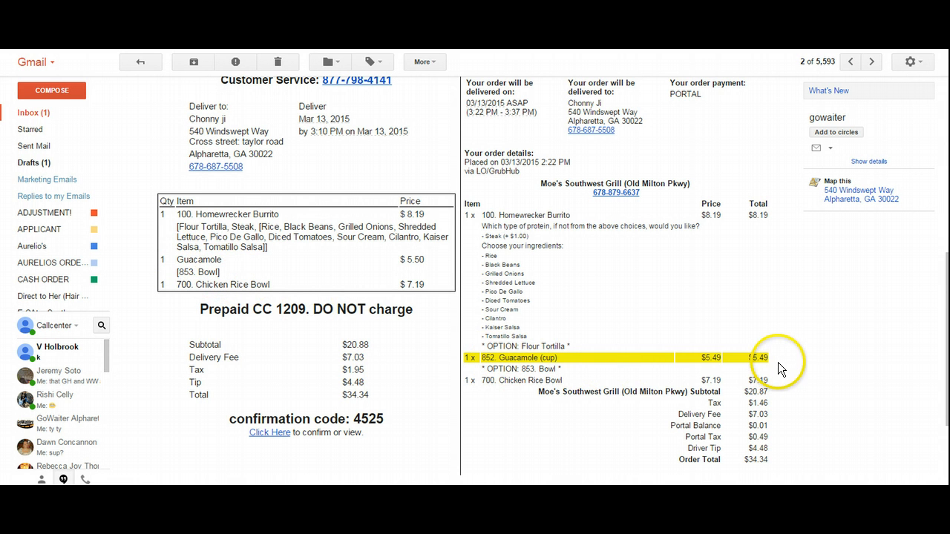